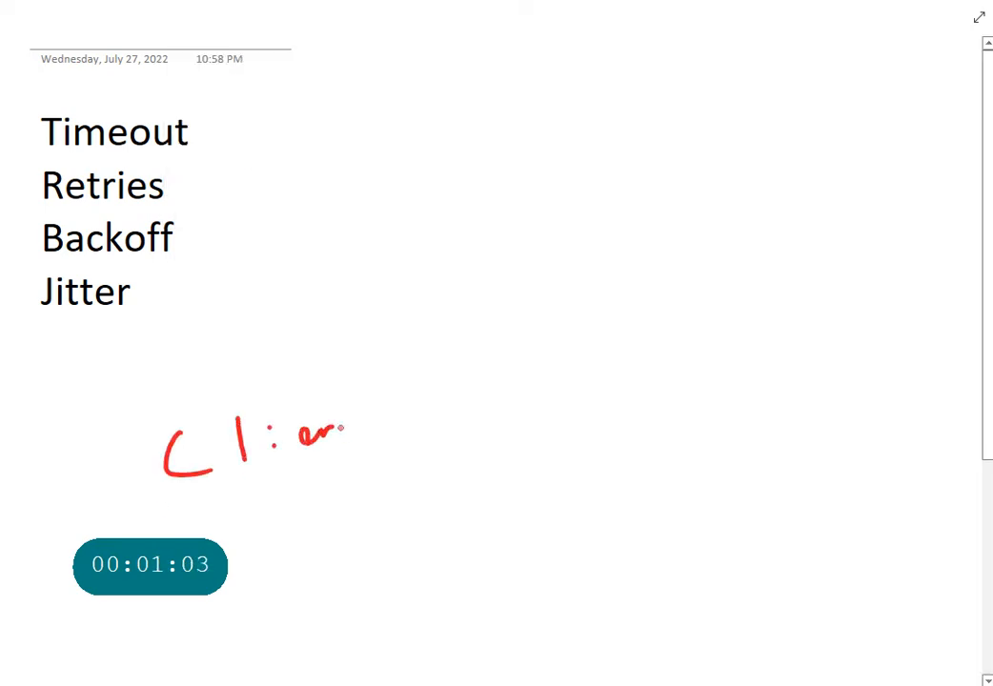
- Handwrite and box Client and Server in red, then draw blue arrows between them both ways
left_click_drag(706, 324, 785, 400)
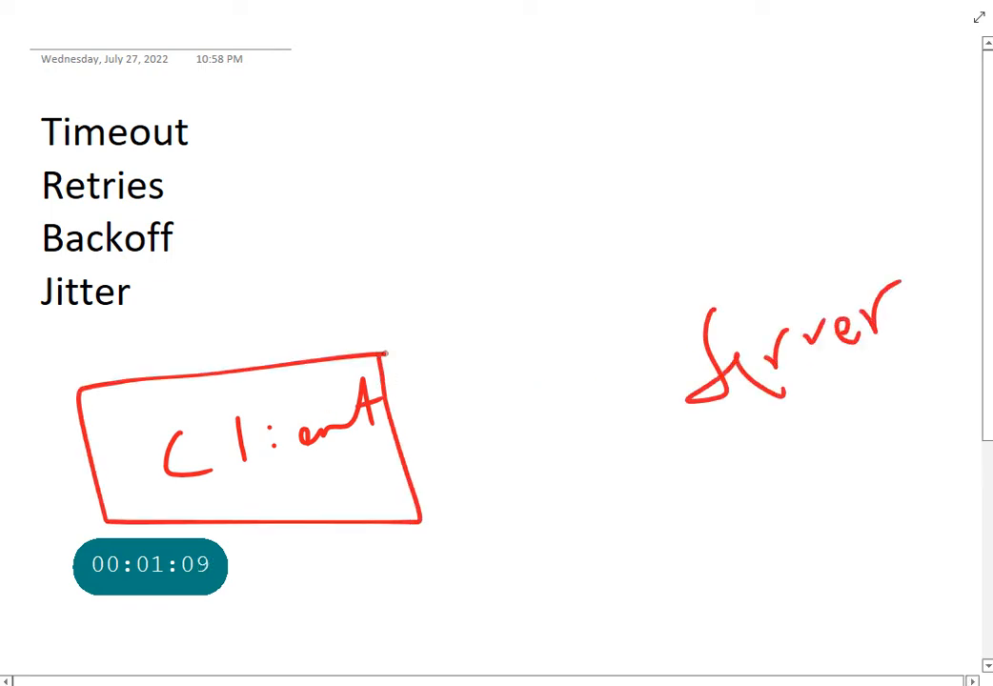
left_click_drag(638, 286, 953, 438)
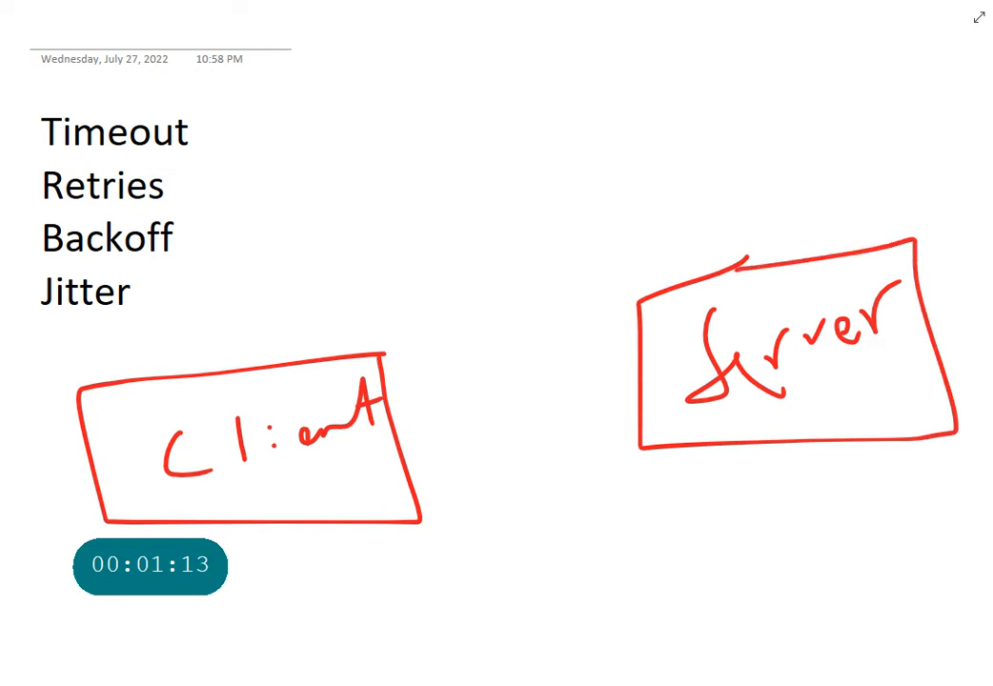
left_click_drag(404, 442, 609, 391)
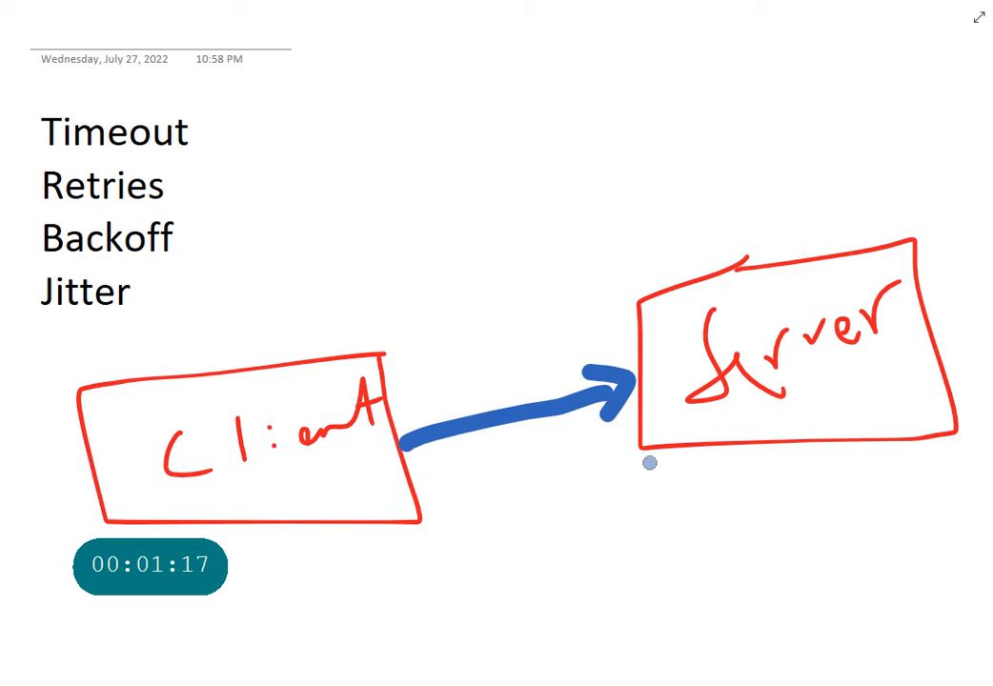
left_click_drag(657, 448, 410, 499)
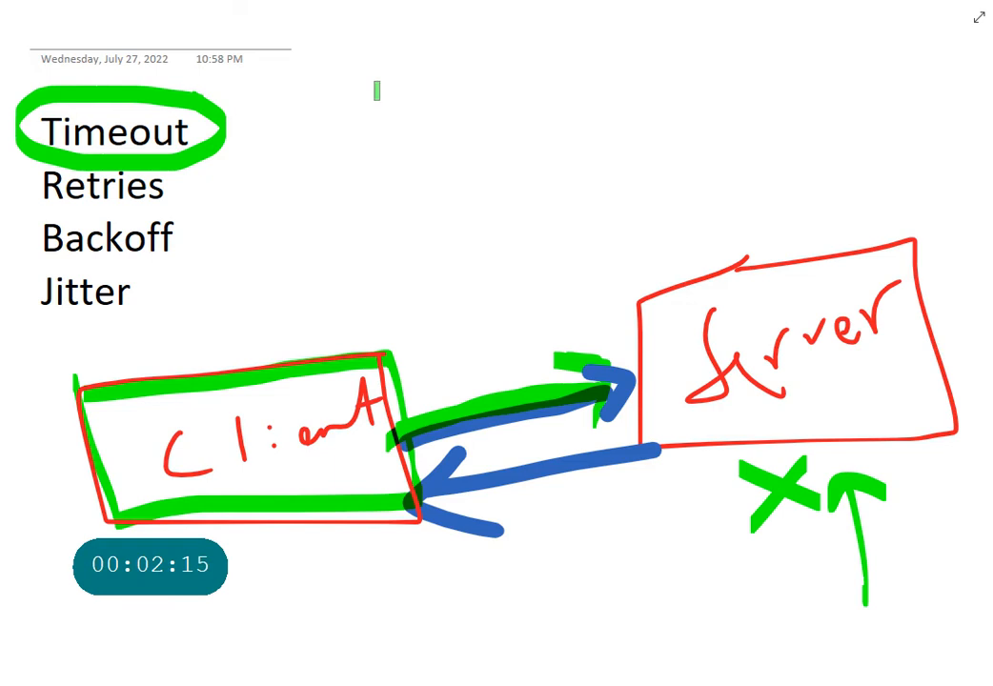
- Draw a green arrow at Timeout and add orange annotations beside the diagram
left_click_drag(371, 86, 238, 143)
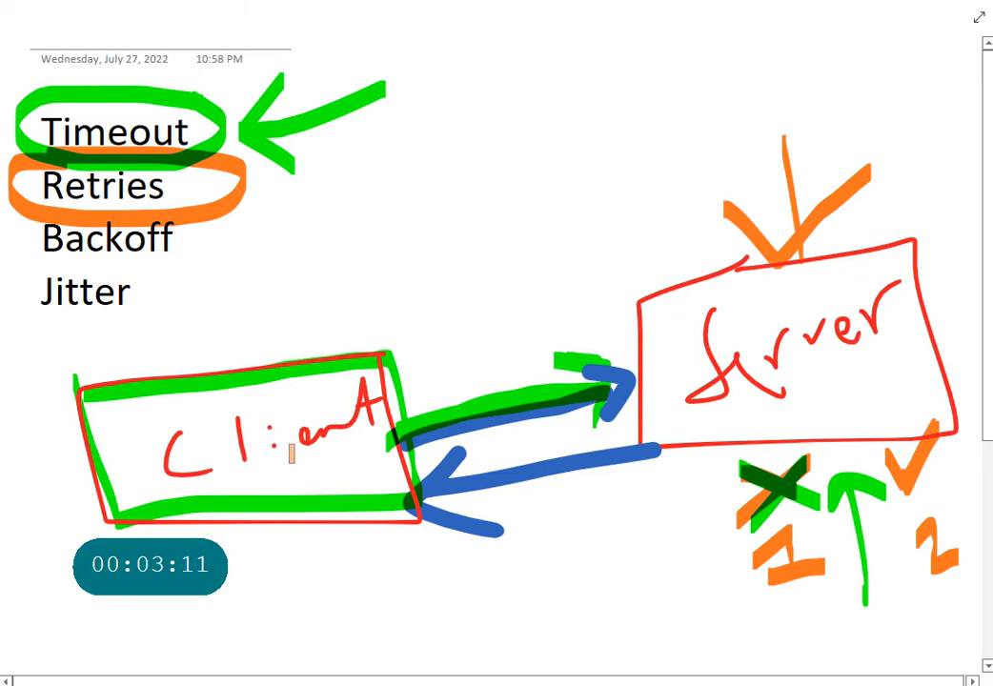
left_click_drag(248, 206, 400, 176)
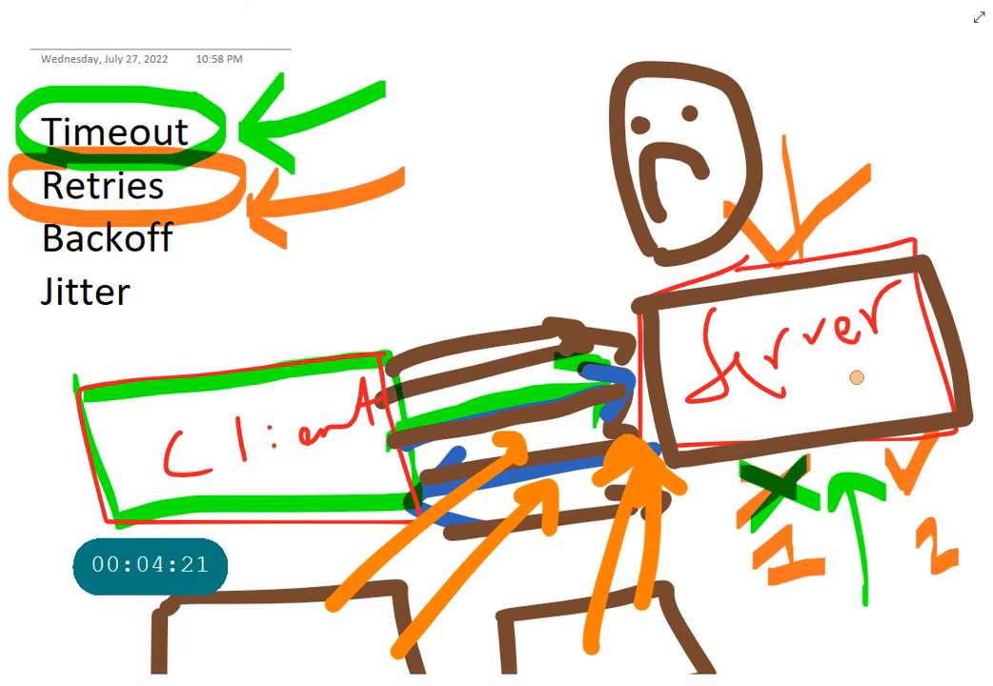
- Scroll down the page toward Backoff and the Idempotent area
scroll("down", 3)
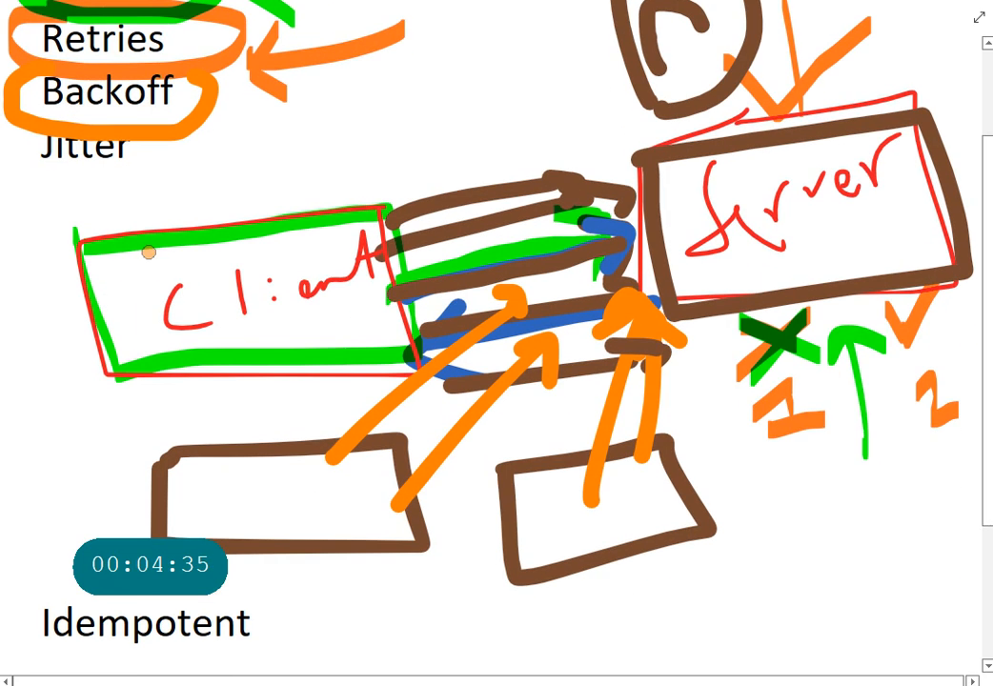
scroll("down", 3)
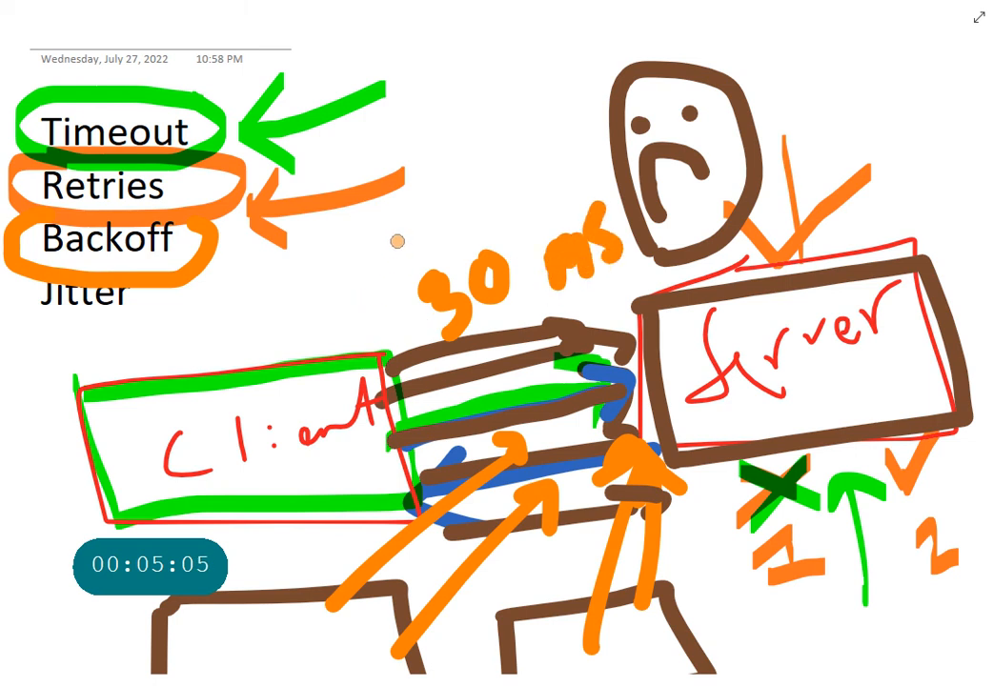
- Write the orange values 120 and 60 ms beside the list, then scroll down
type("120 60")
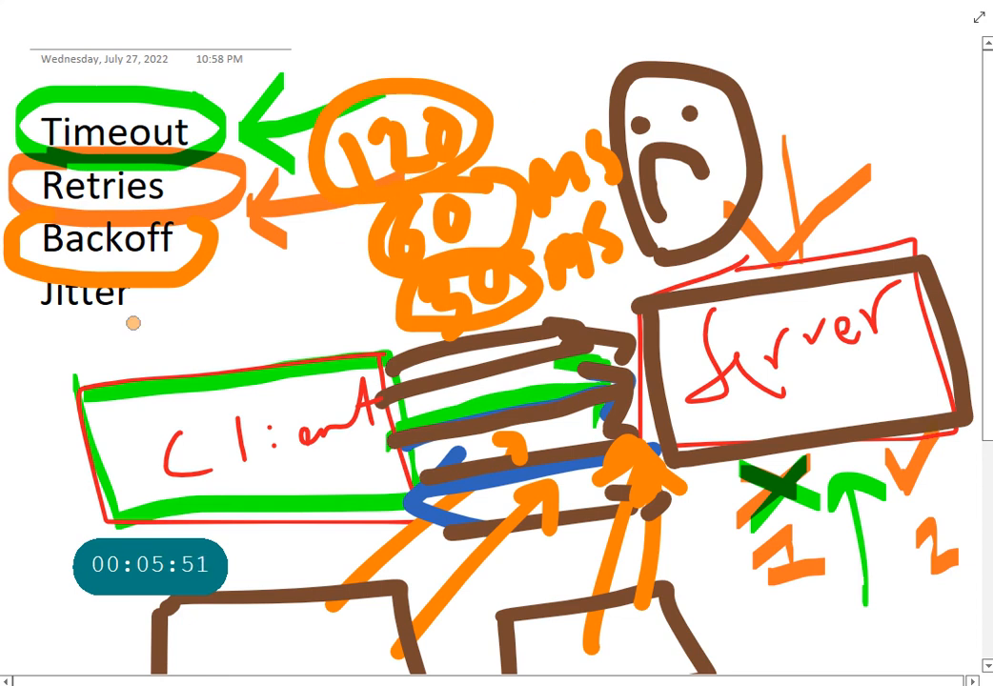
scroll("down", 3)
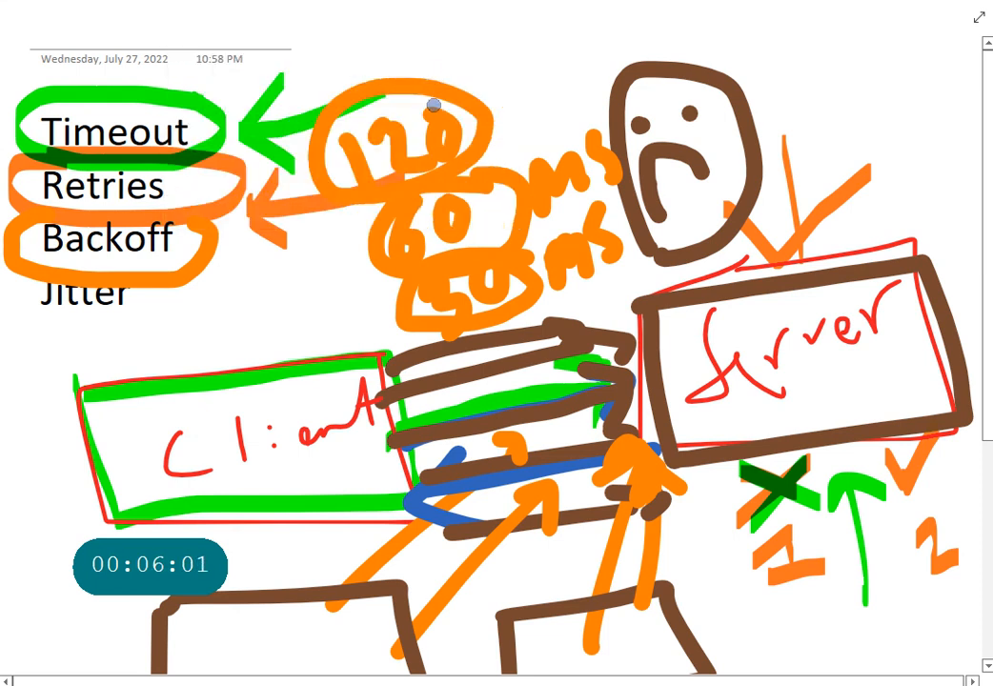
- Enclose the 120 ms value in a blue box and scroll down the page
left_click_drag(314, 96, 486, 200)
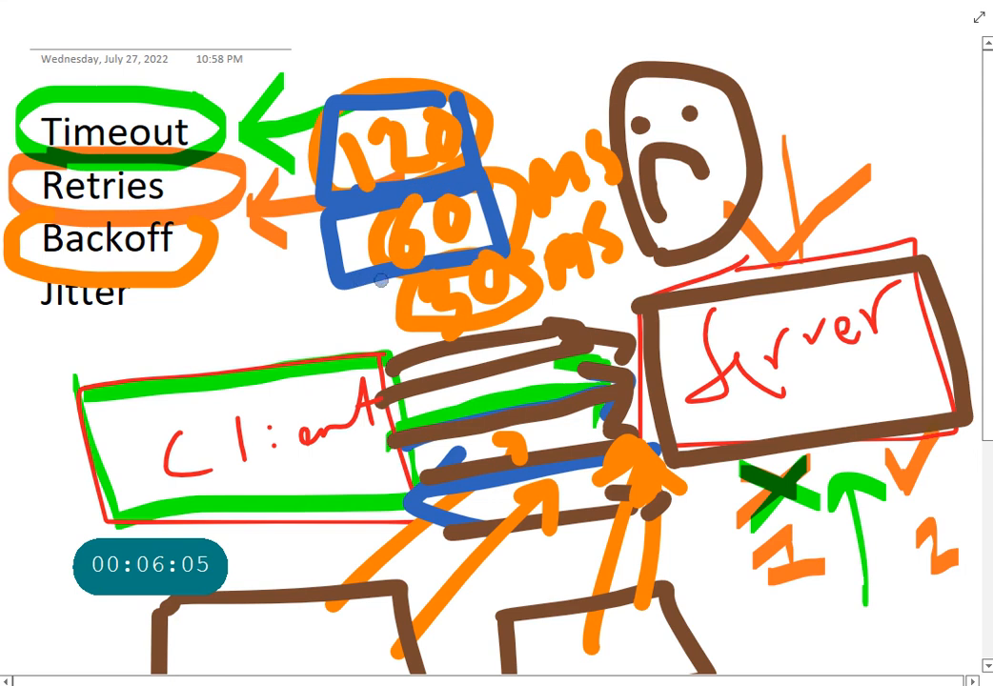
scroll("down", 3)
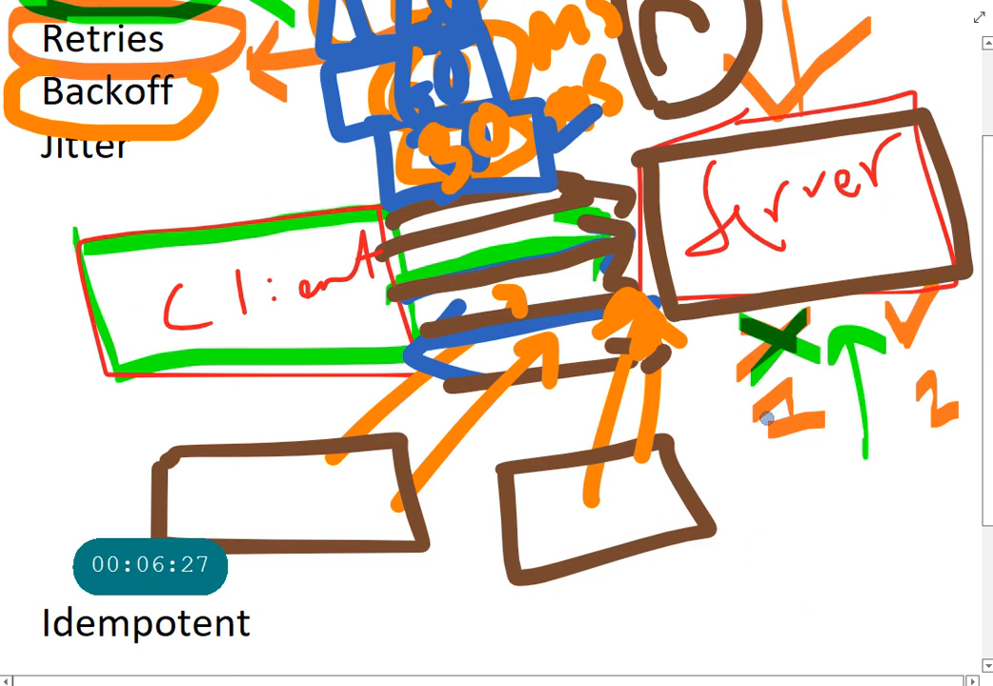
mouse_move(797, 358)
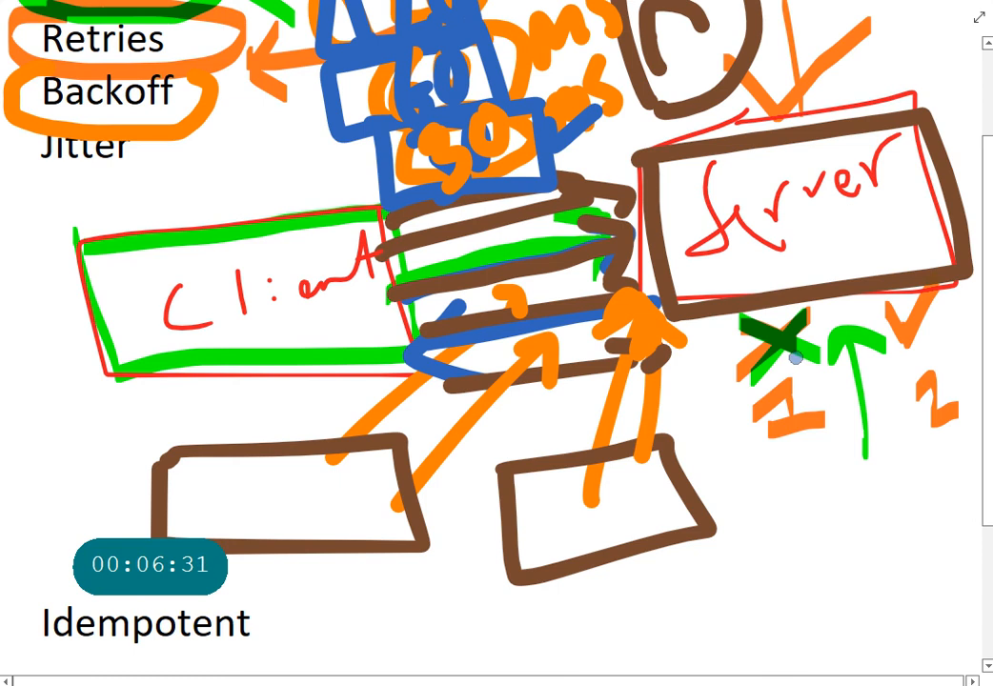
- Scroll the page to bring the Jitter term into view
scroll("down", 3)
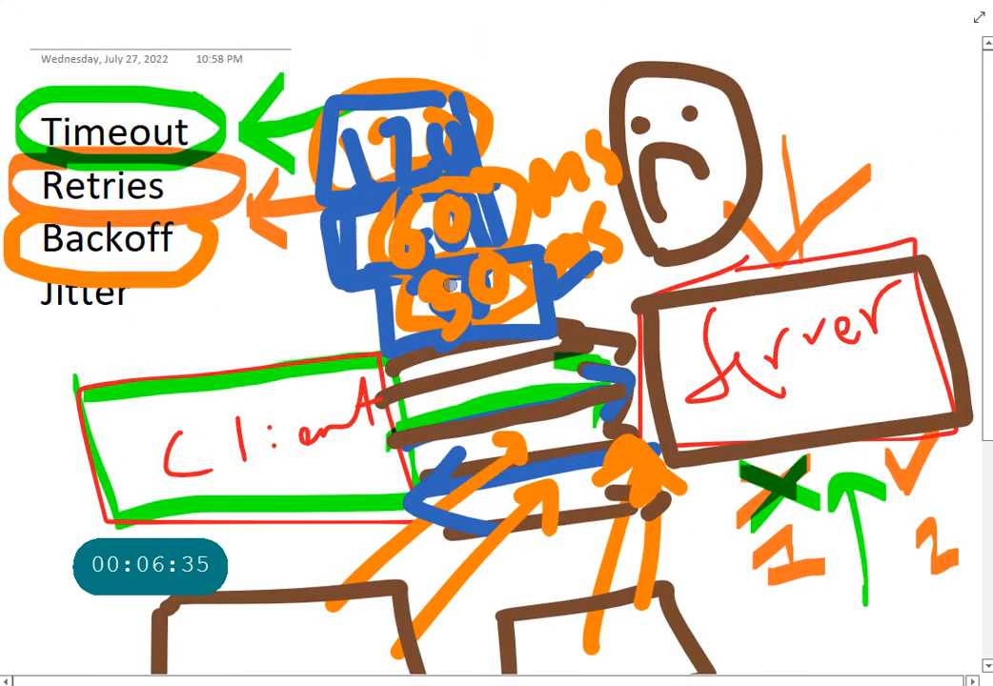
scroll("down", 3)
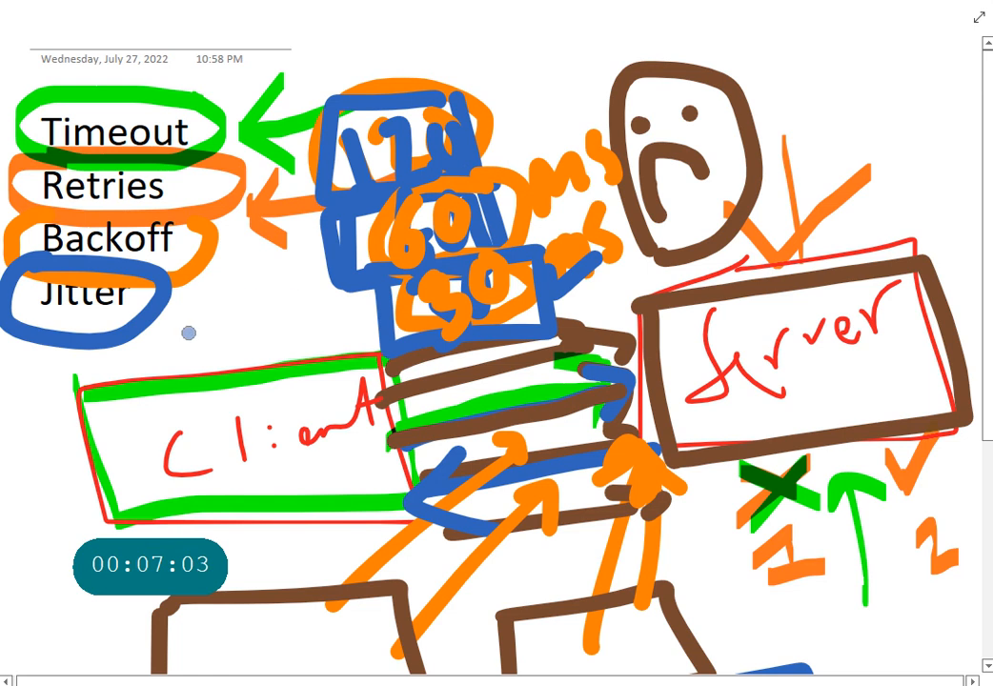
- Scroll down to the Idempotent area below the brown boxes
scroll("down", 3)
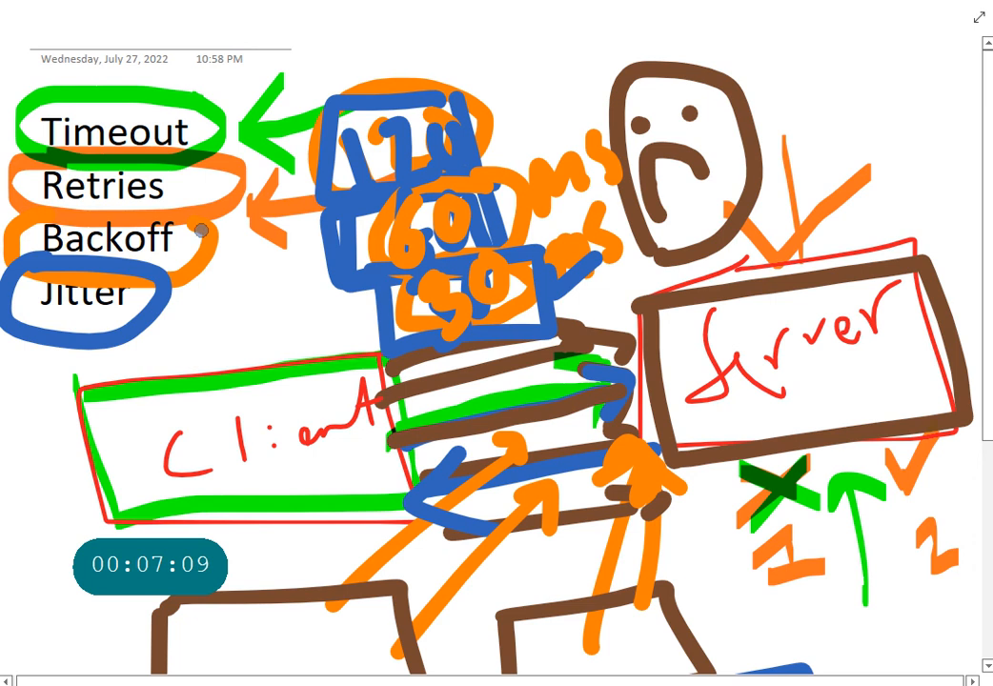
scroll("down", 3)
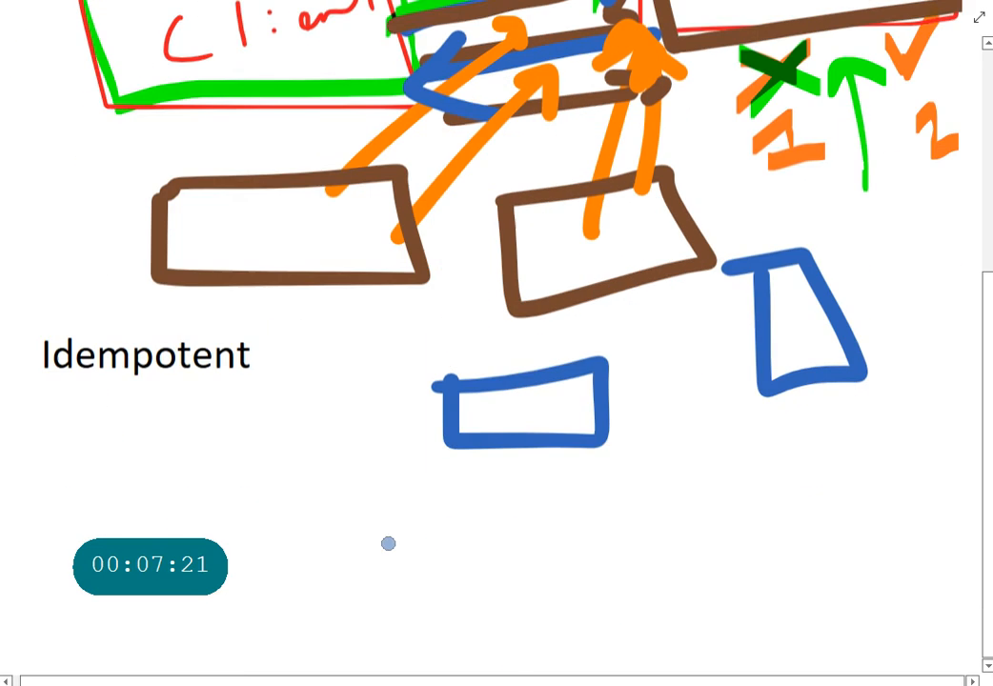